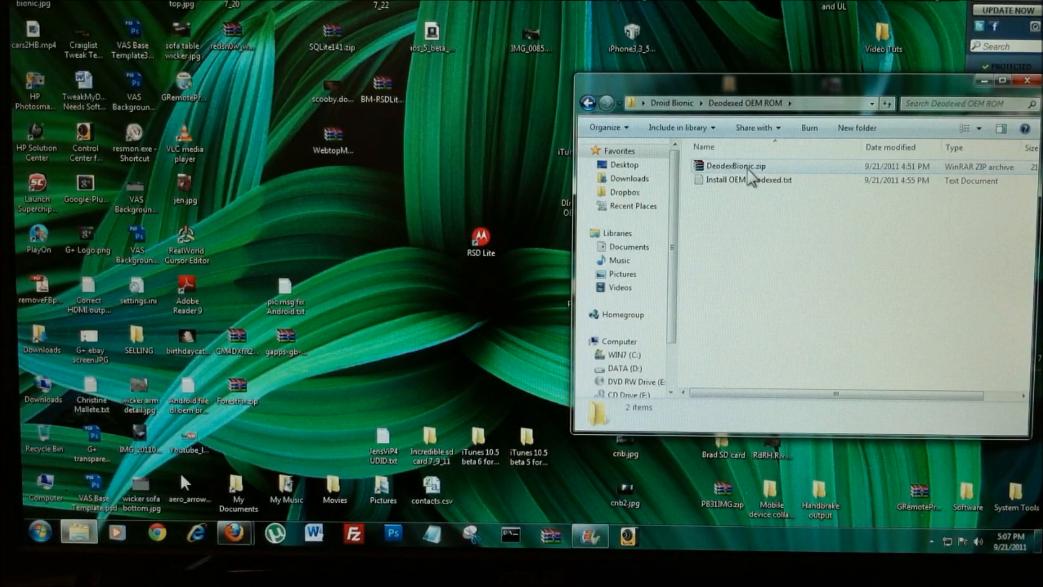
# Step: Select DeodexBionic.zip in the Deodexed OEM ROM folder as the file to copy
pyautogui.click(735, 165)
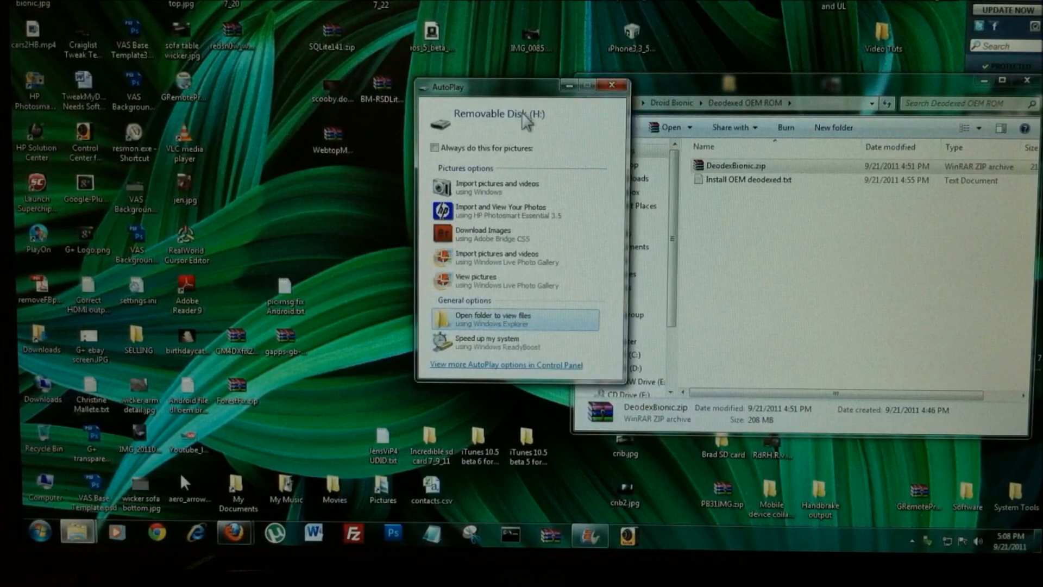
pyautogui.moveTo(503, 322)
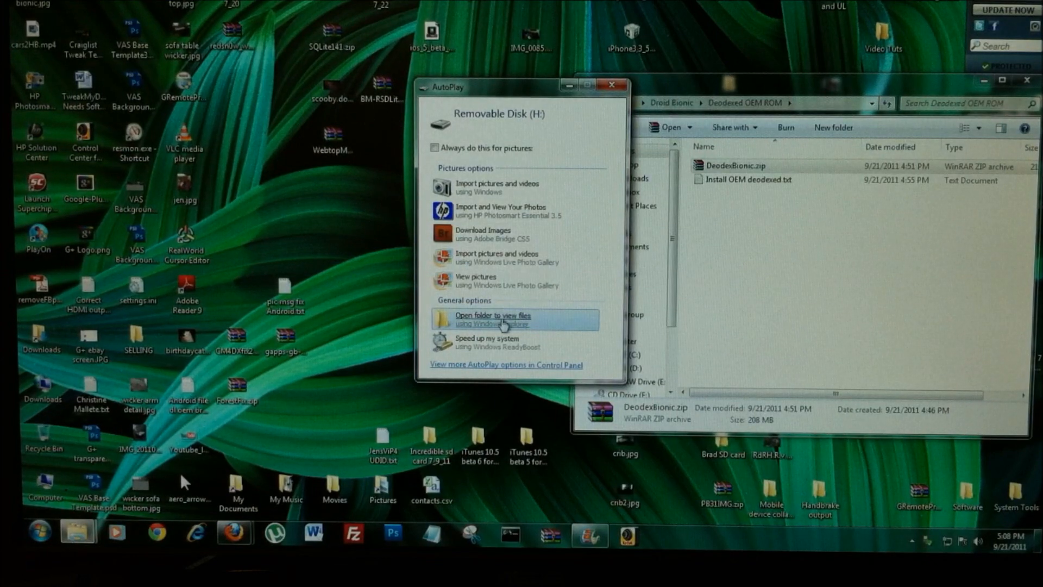
# Step: Choose 'Open folder to view files' for Removable Disk (H:) from AutoPlay
pyautogui.click(503, 320)
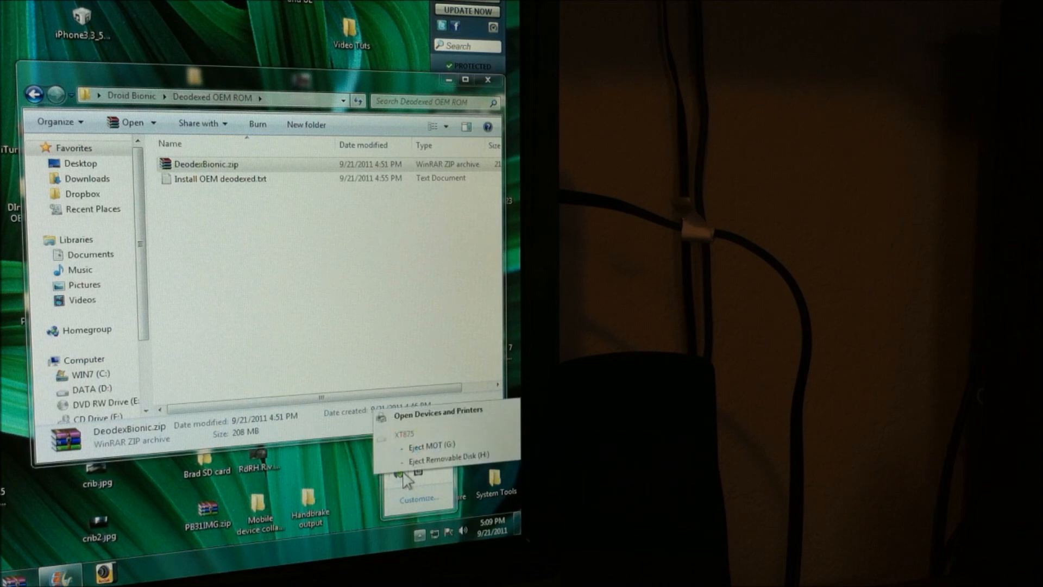
# Step: Eject Removable Disk (H:) from the Safely Remove Hardware tray menu
pyautogui.click(453, 457)
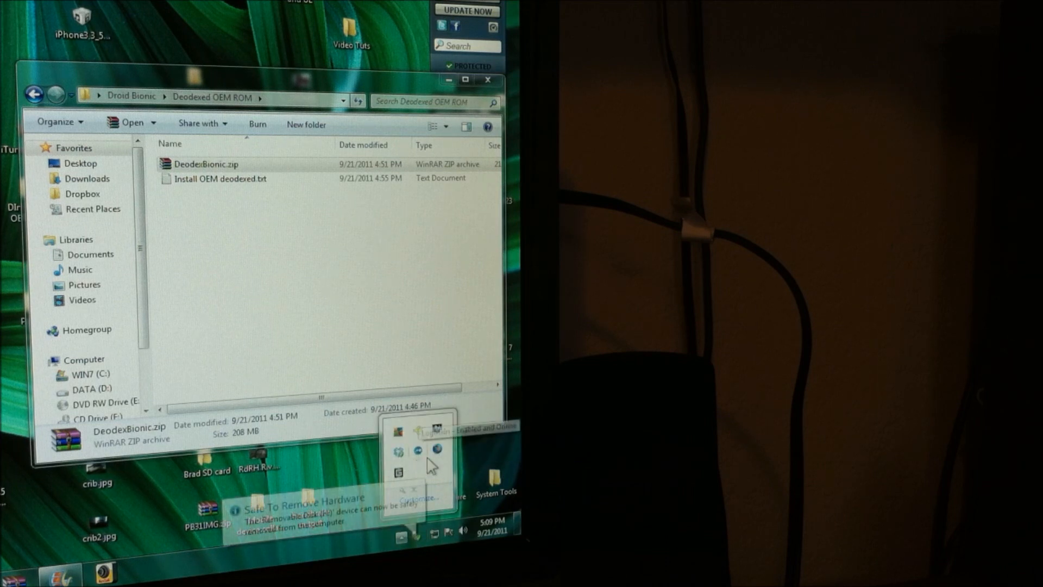